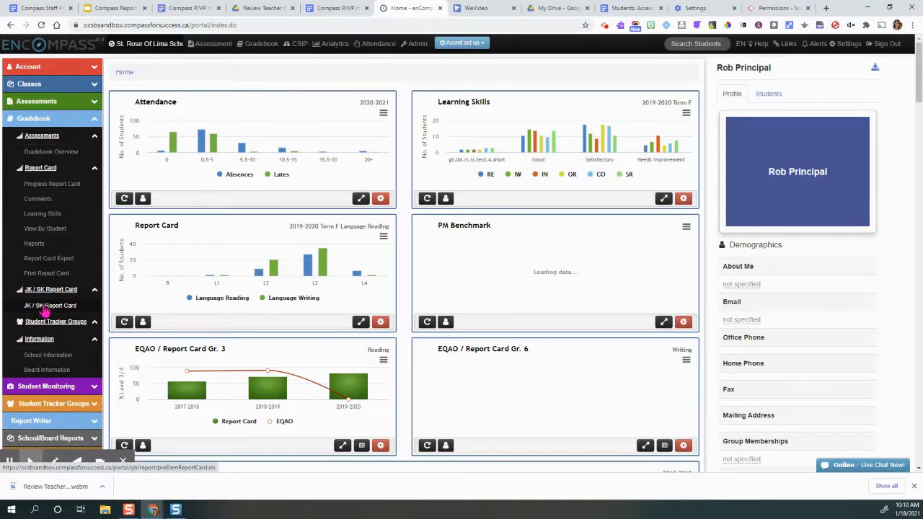
# Show the JK/SK Report Card page for the kindergarten class at report period 1.
pyautogui.click(49, 306)
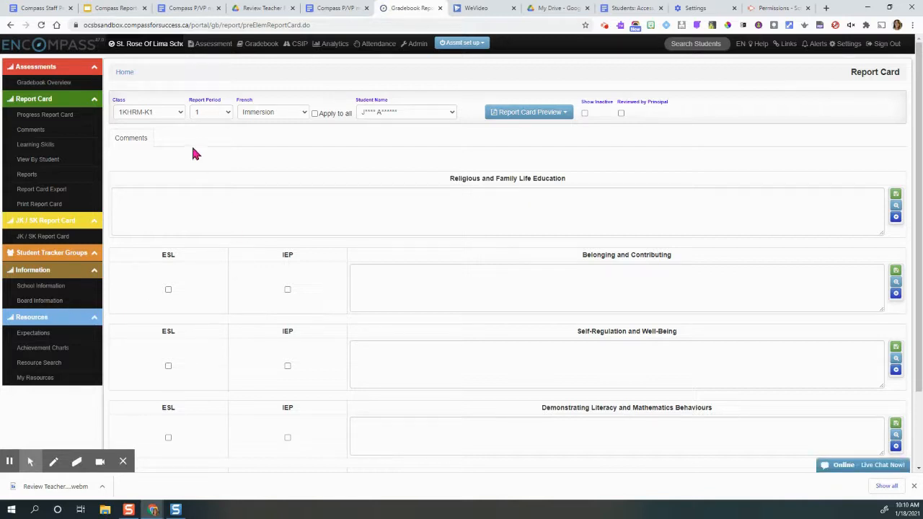
pyautogui.moveTo(219, 121)
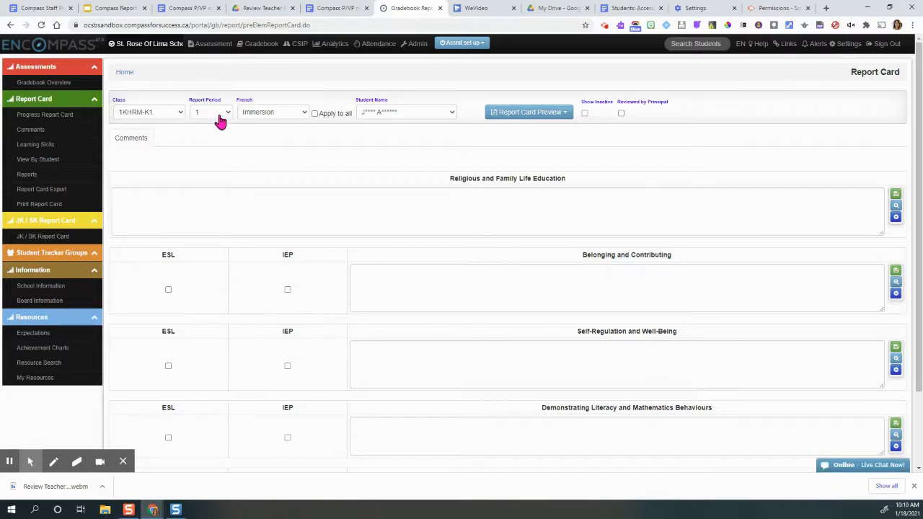
pyautogui.click(210, 112)
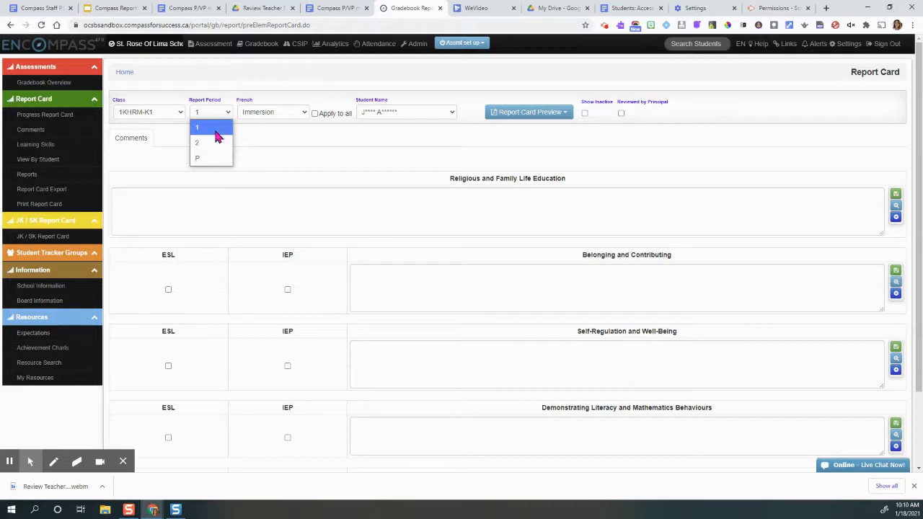
pyautogui.moveTo(210, 129)
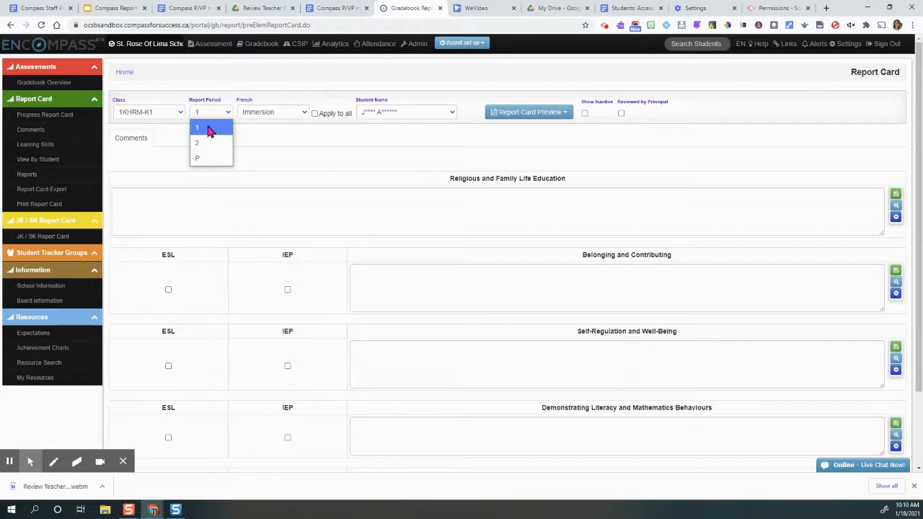
pyautogui.click(196, 126)
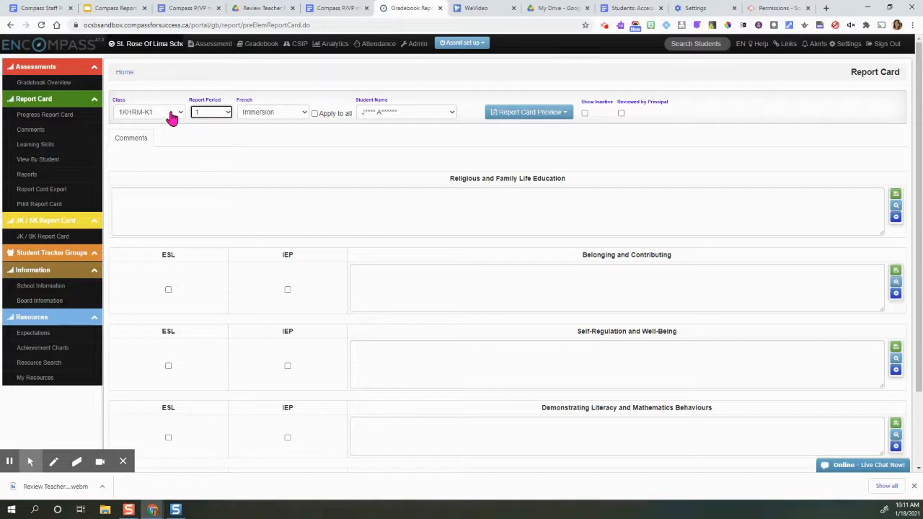
pyautogui.moveTo(167, 118)
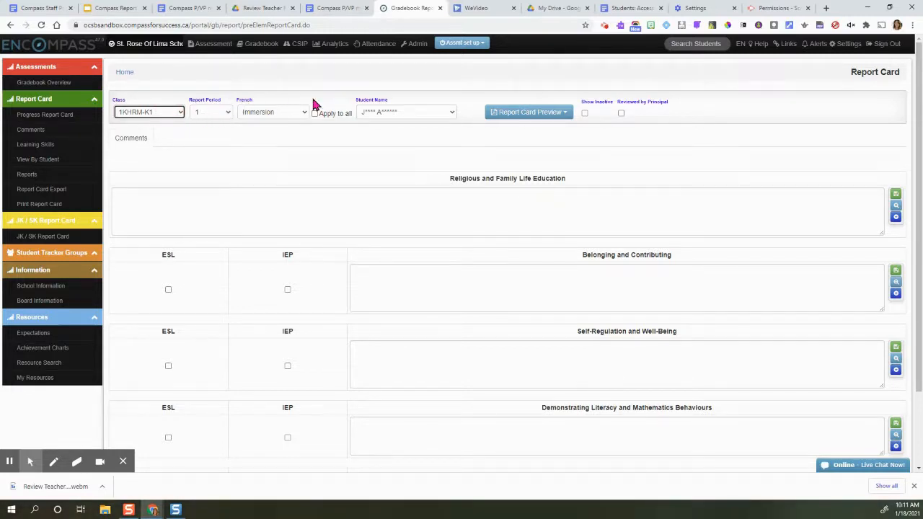
pyautogui.moveTo(320, 98)
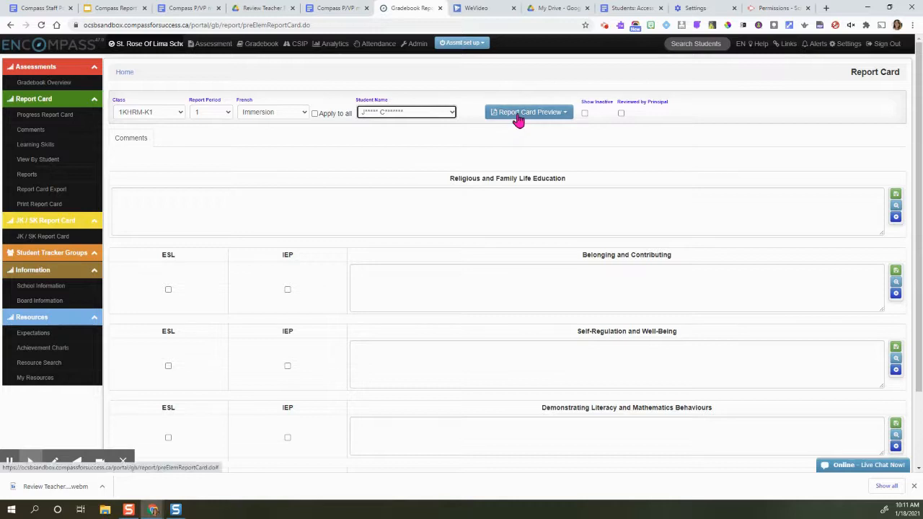
# Preview the Kindergarten Communication of Learning for All Students and page through it.
pyautogui.click(528, 112)
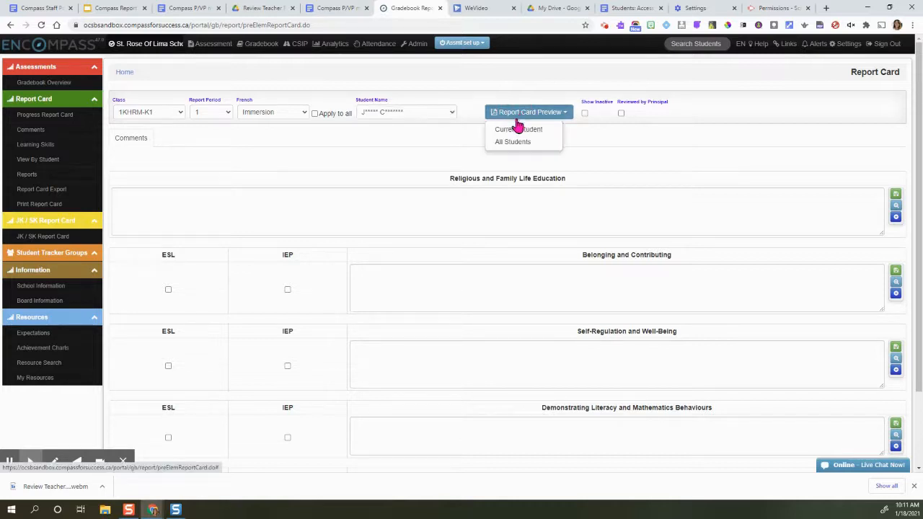
pyautogui.click(519, 128)
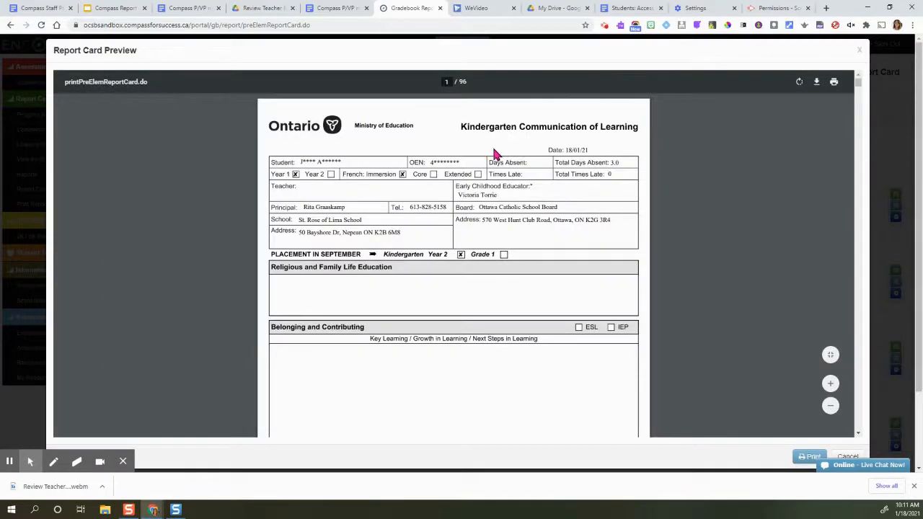
pyautogui.scroll(-3)
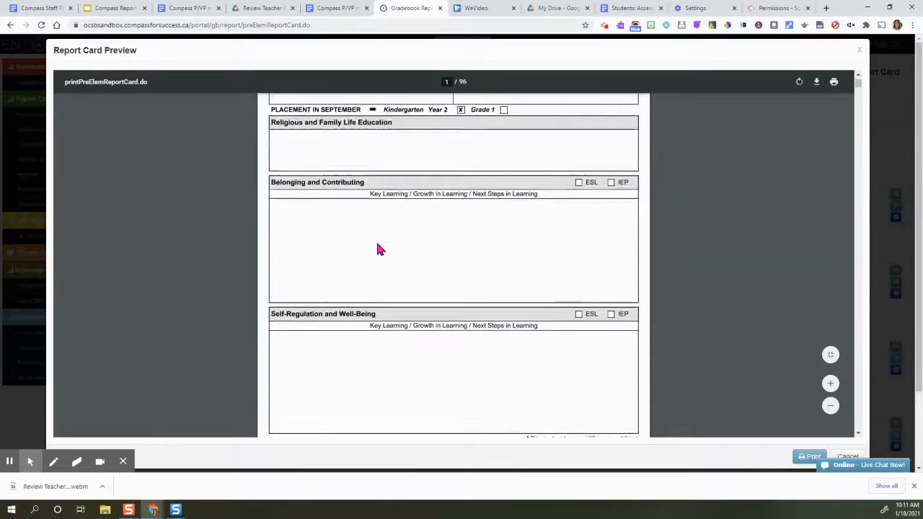
pyautogui.scroll(-3)
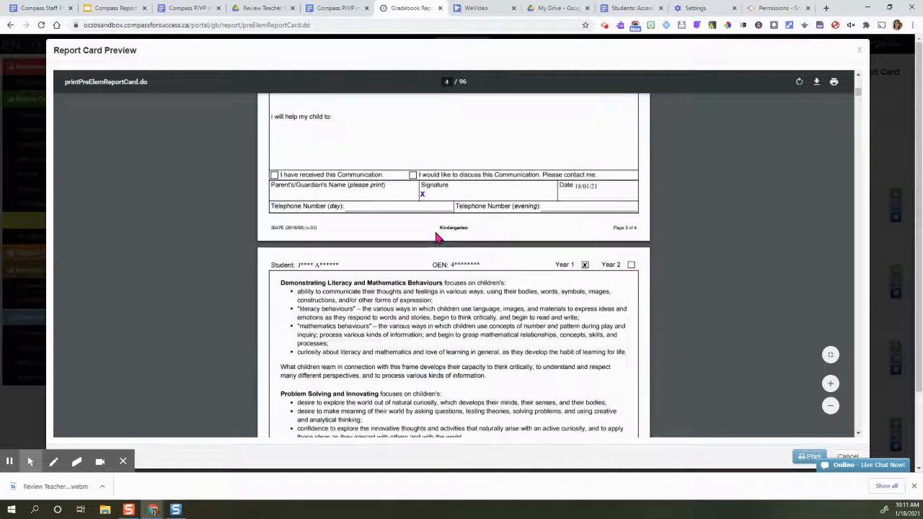
pyautogui.scroll(-3)
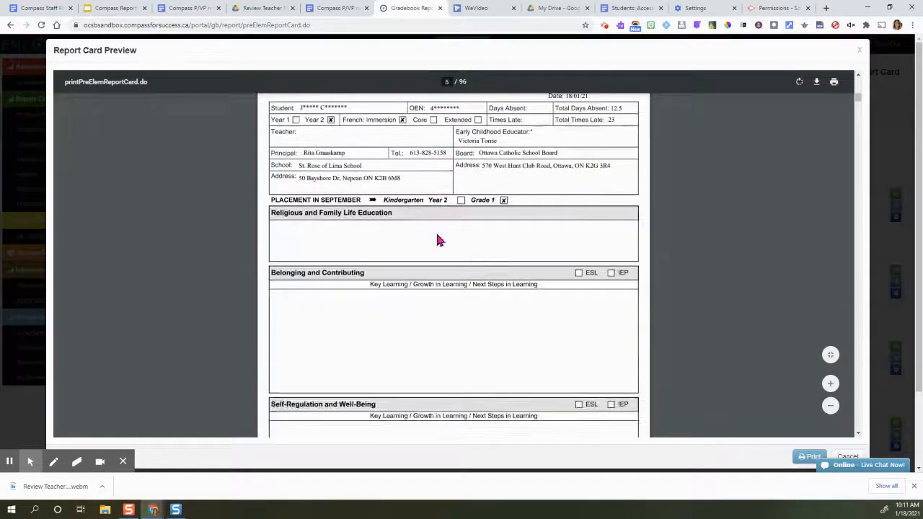
pyautogui.scroll(-3)
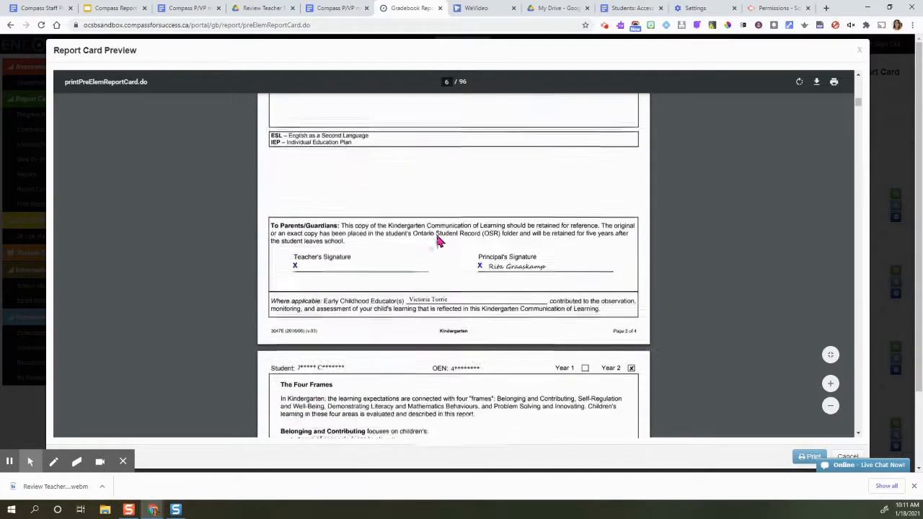
pyautogui.scroll(-3)
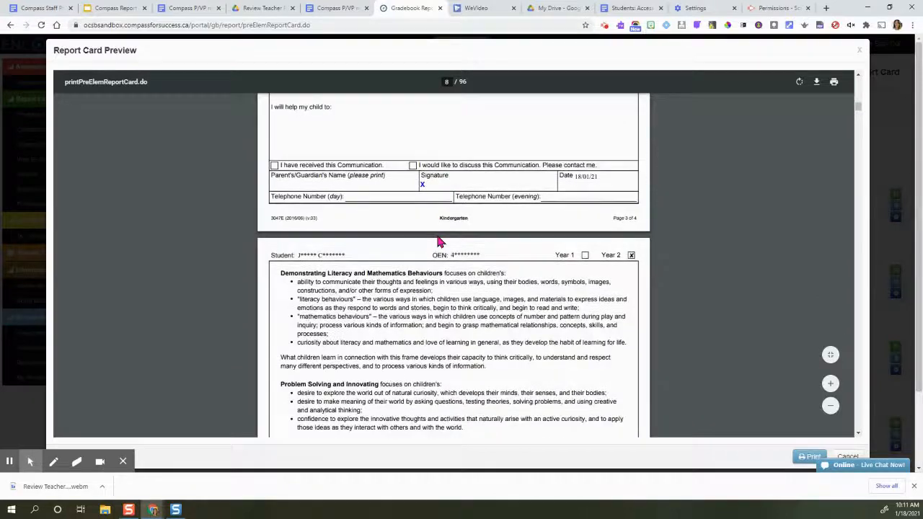
pyautogui.scroll(-3)
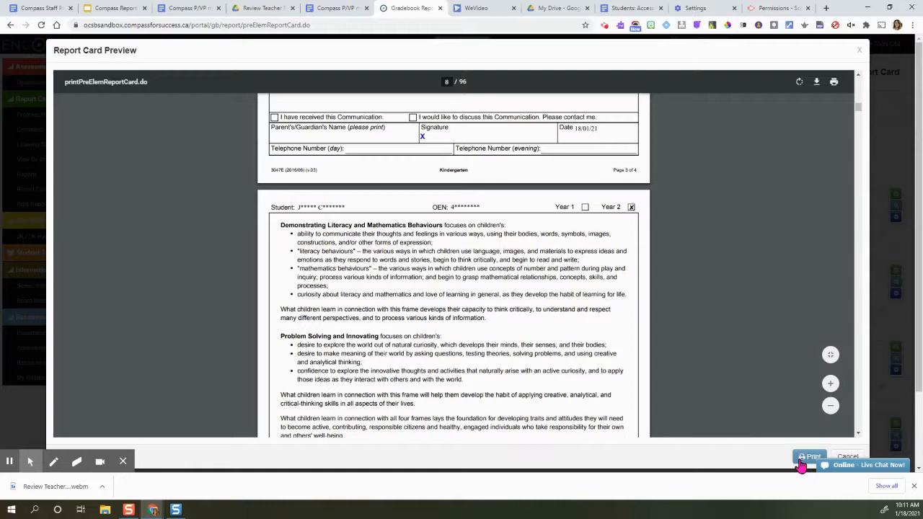
# Export the report card preview as a PDF saved to the Downloads folder.
pyautogui.click(810, 456)
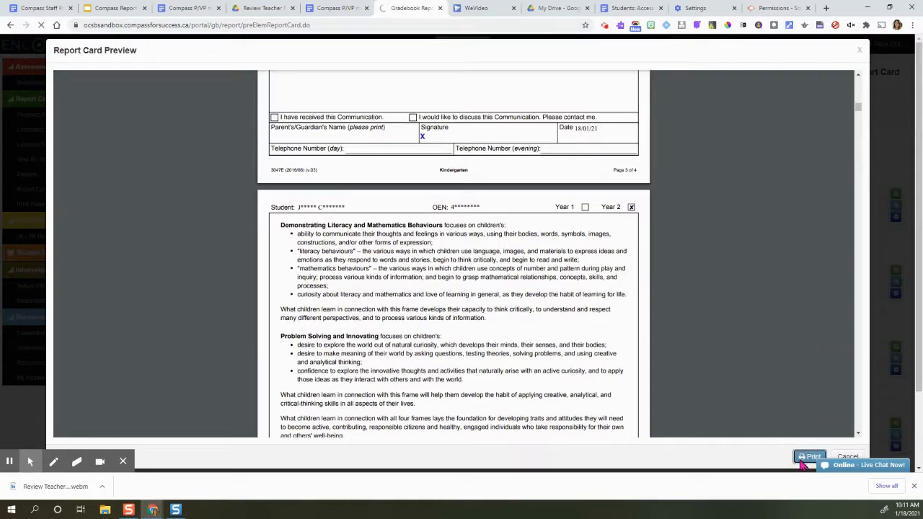
pyautogui.click(808, 455)
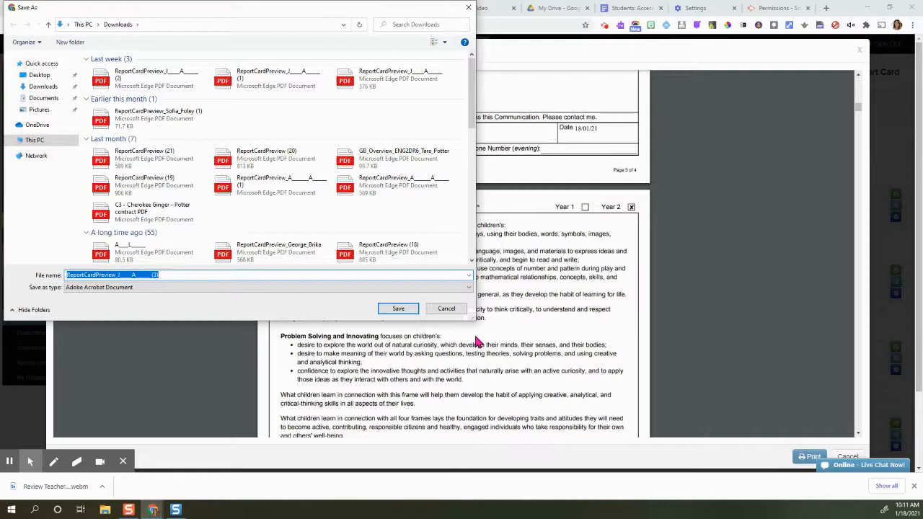
pyautogui.click(398, 308)
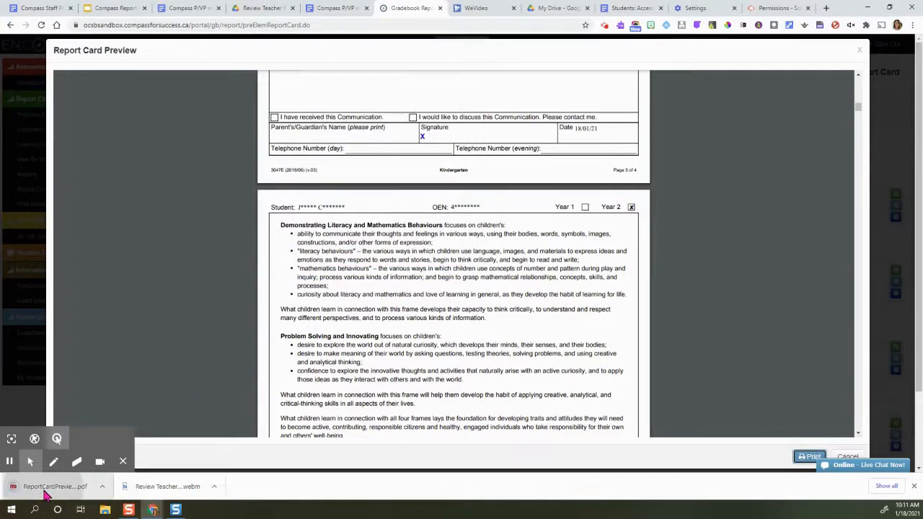
# View the downloaded report cards PDF in Chrome's PDF viewer and scroll its pages.
pyautogui.click(808, 455)
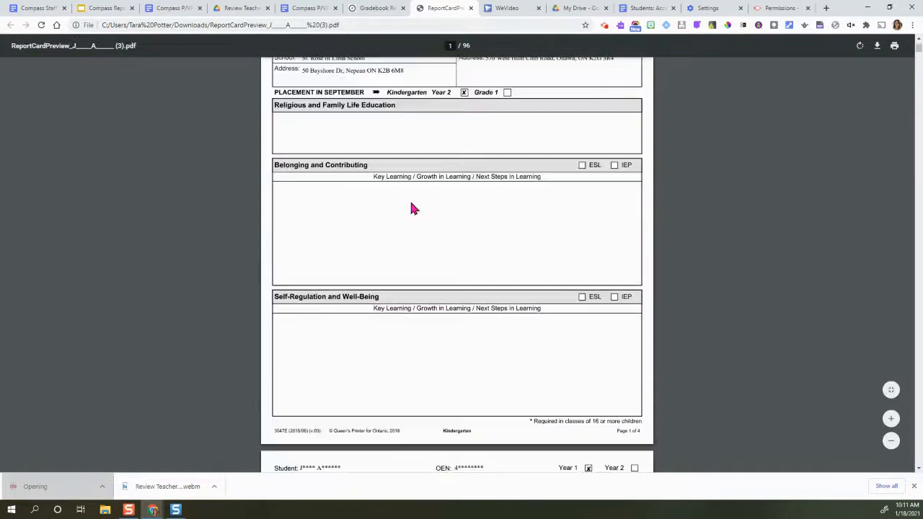
pyautogui.scroll(-3)
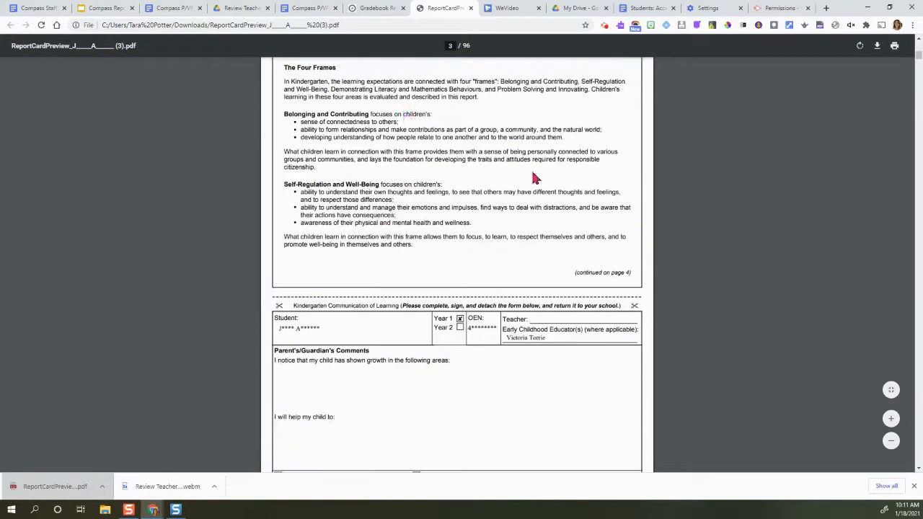
pyautogui.moveTo(403, 40)
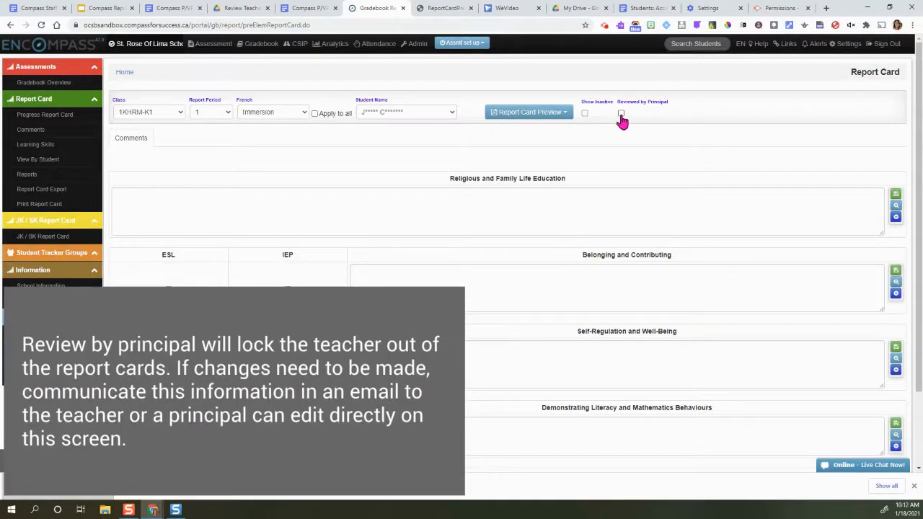
pyautogui.click(620, 113)
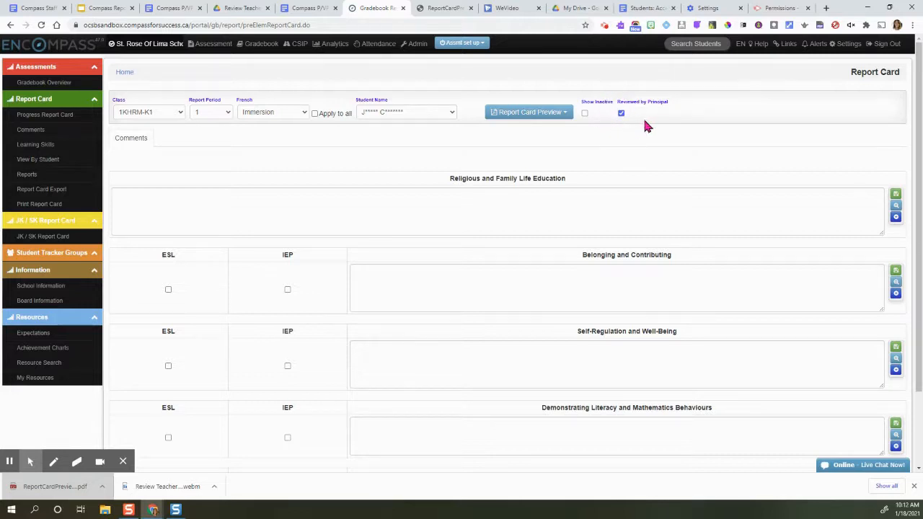
pyautogui.moveTo(600, 102)
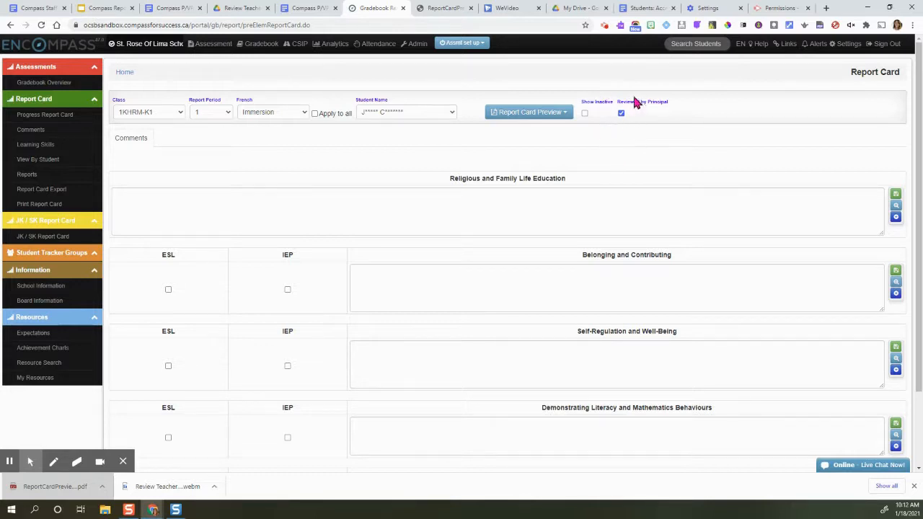
pyautogui.moveTo(617, 124)
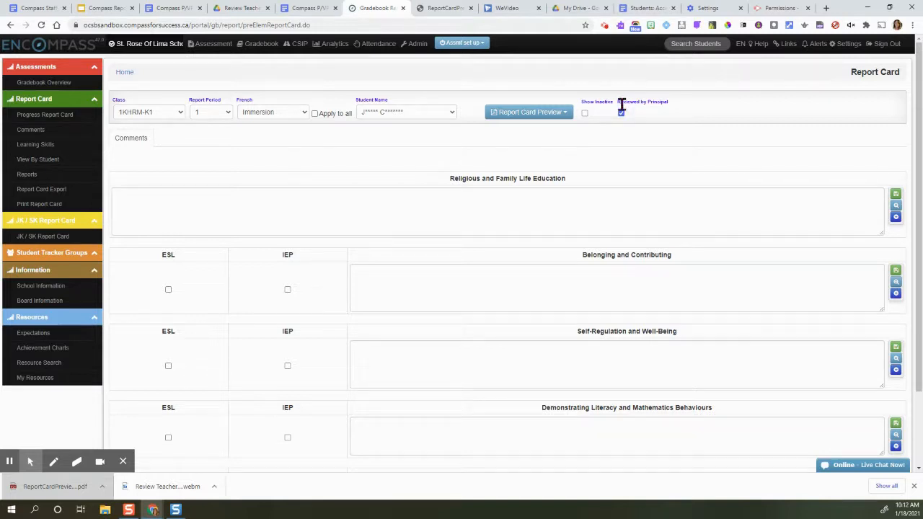
pyautogui.click(620, 113)
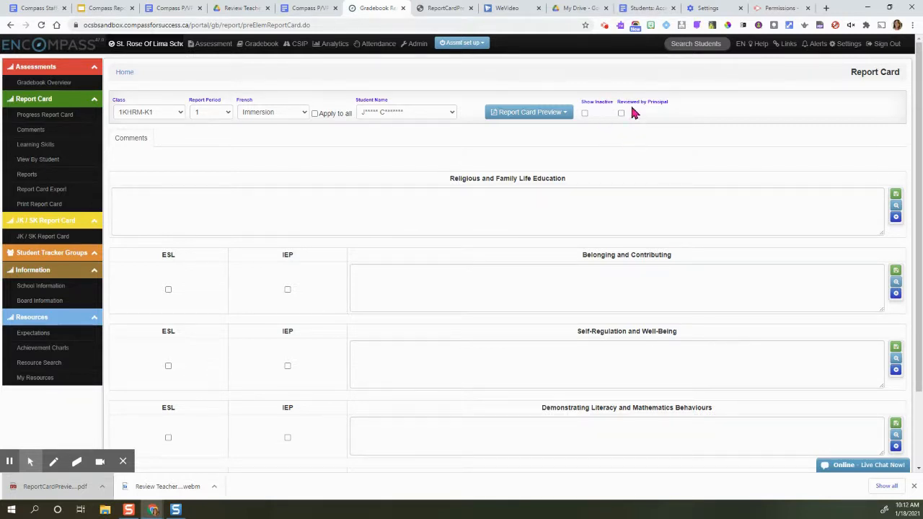
pyautogui.moveTo(608, 136)
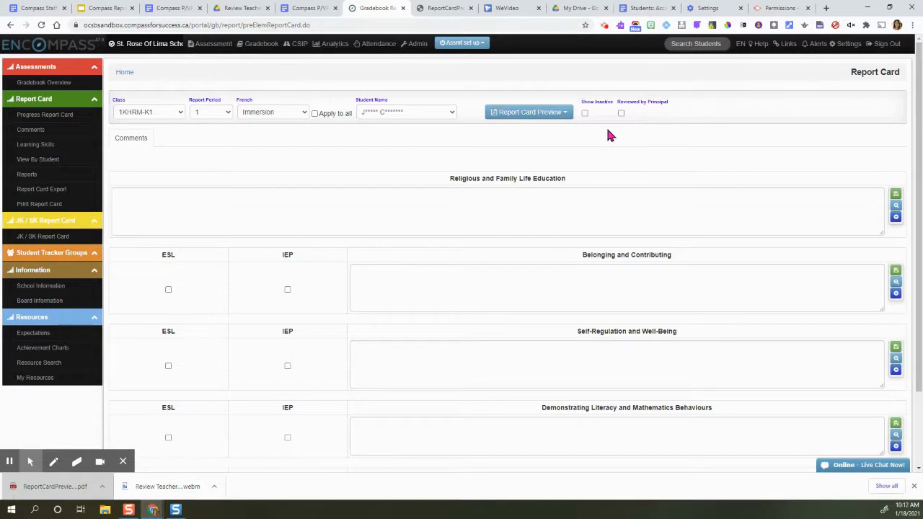
pyautogui.moveTo(608, 146)
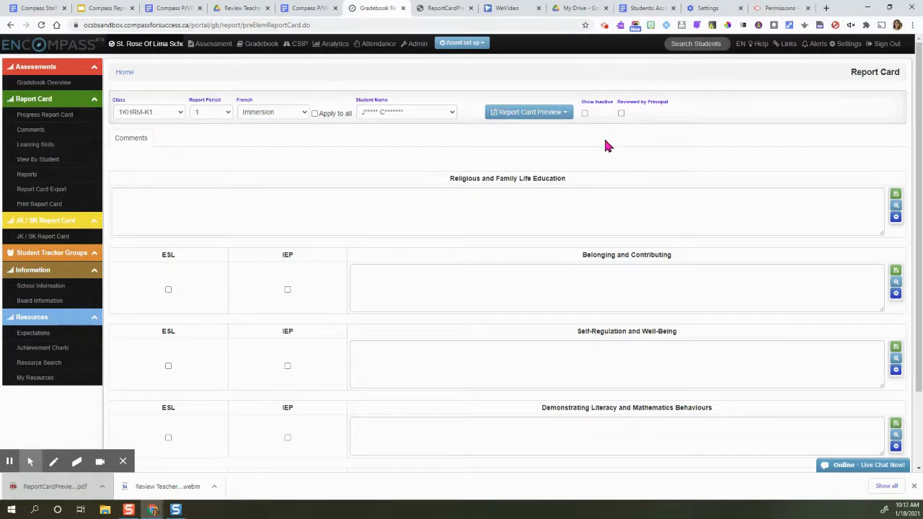